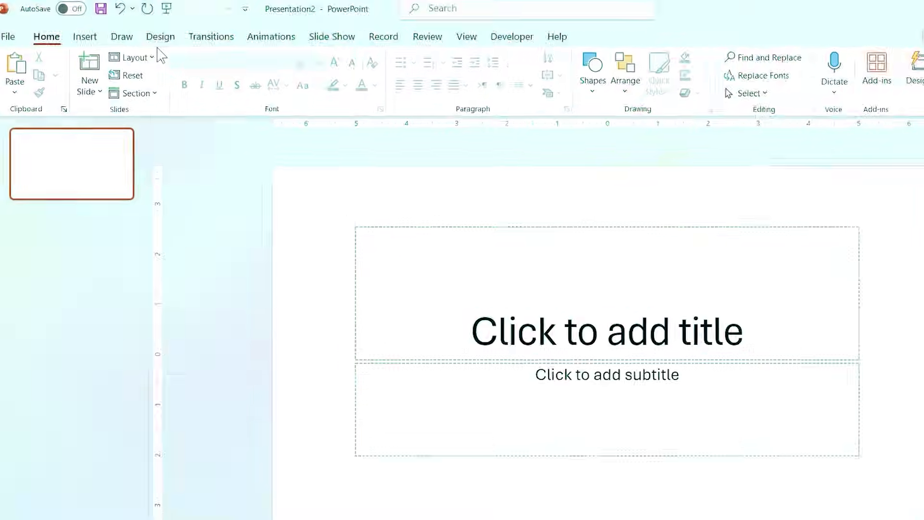
# Apply the black Design variant so the slide background turns black
pyautogui.click(160, 36)
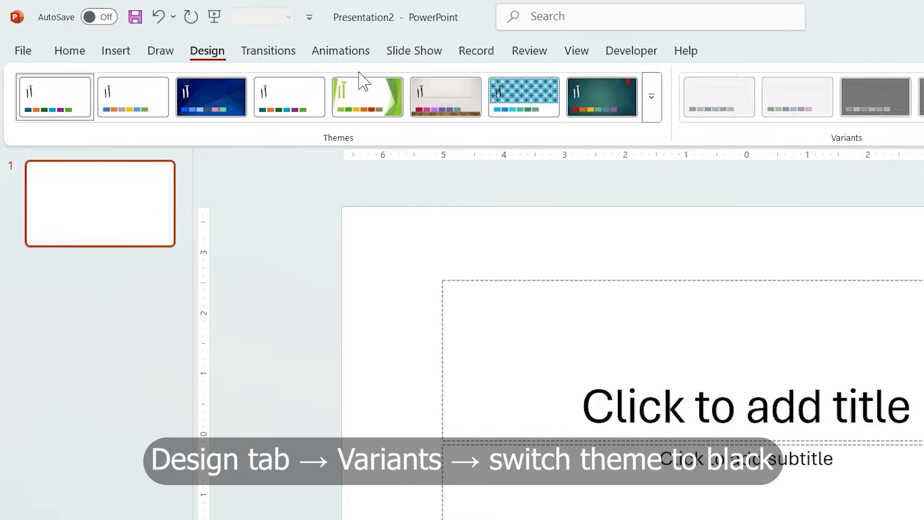
pyautogui.click(591, 97)
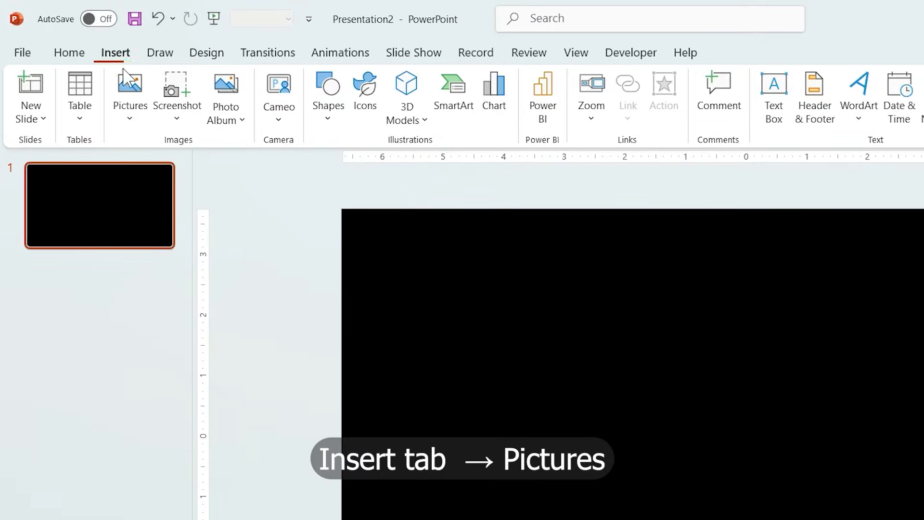
# Insert the photographer-in-glowing-ring photo and add a 'Photography Portfolio' text box
pyautogui.click(129, 97)
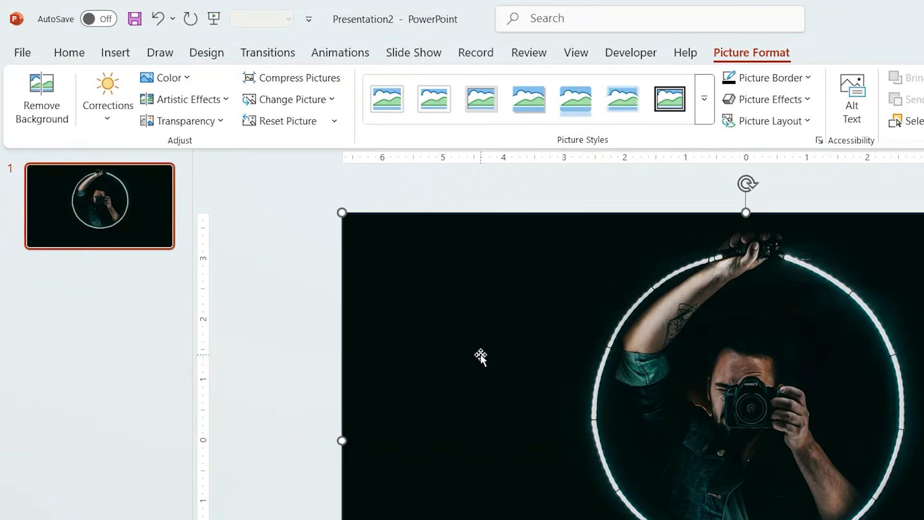
pyautogui.click(115, 52)
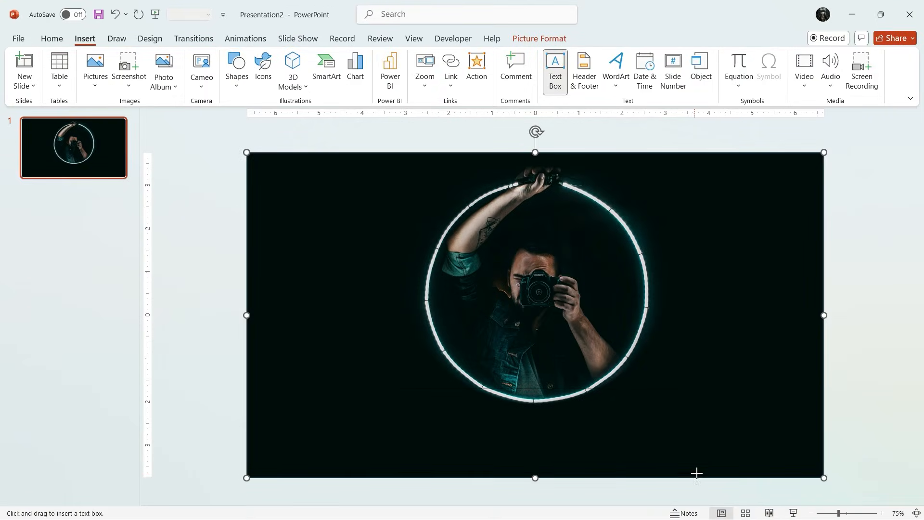
pyautogui.write('Photography')
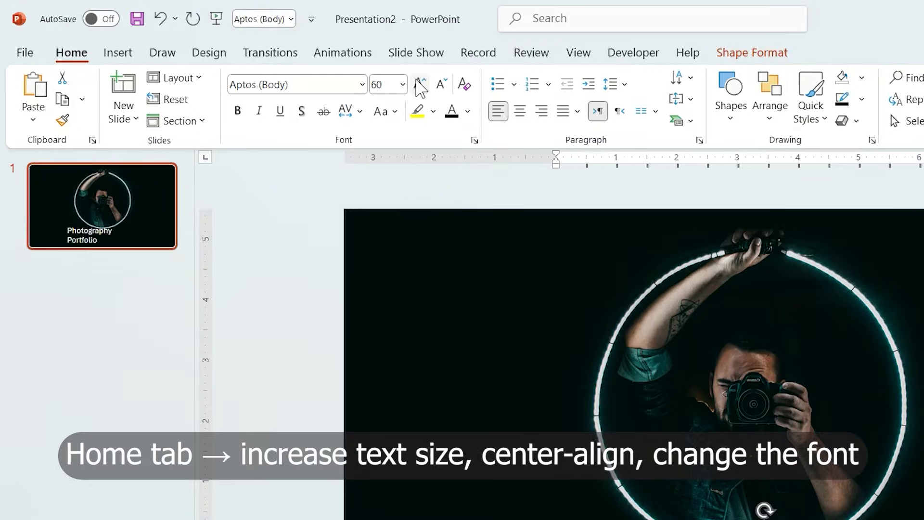
# Set the Photography Portfolio title in a bold display font
pyautogui.click(361, 84)
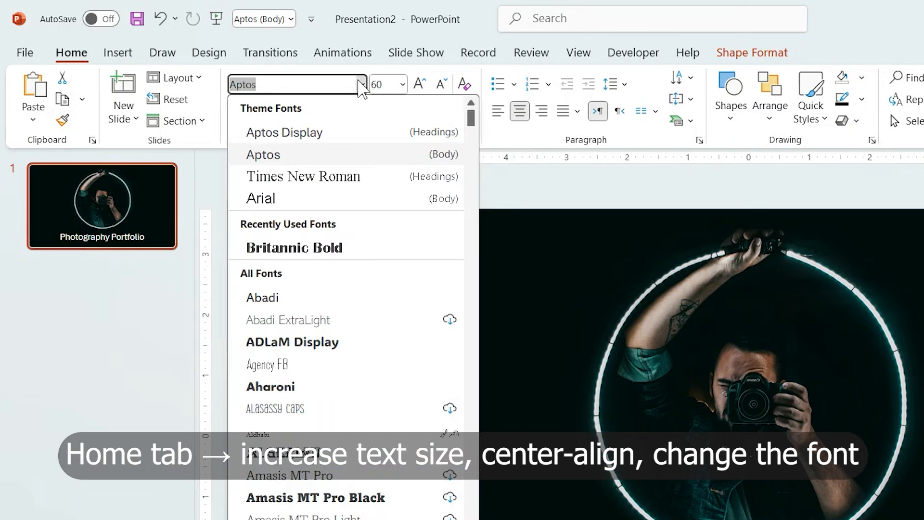
pyautogui.click(294, 247)
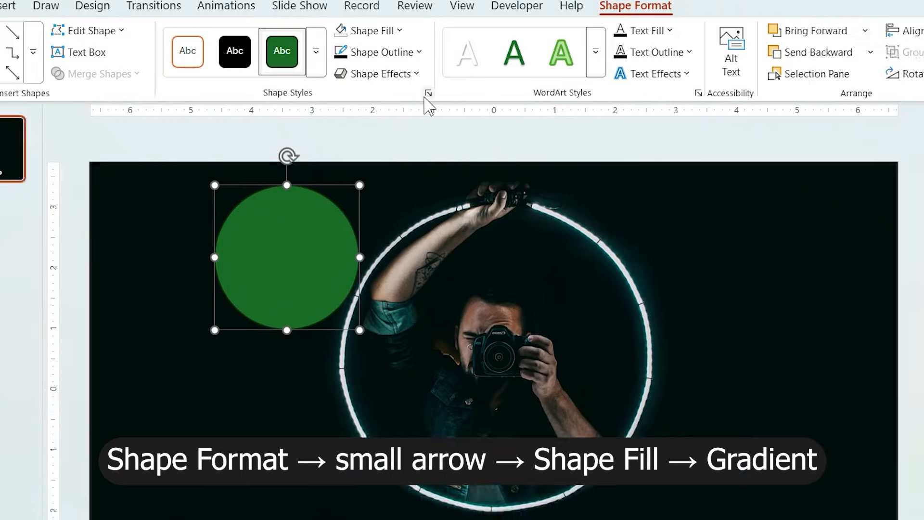
# Fill the circle with a teal gradient at 45° and lower brightness to -48%
pyautogui.click(427, 92)
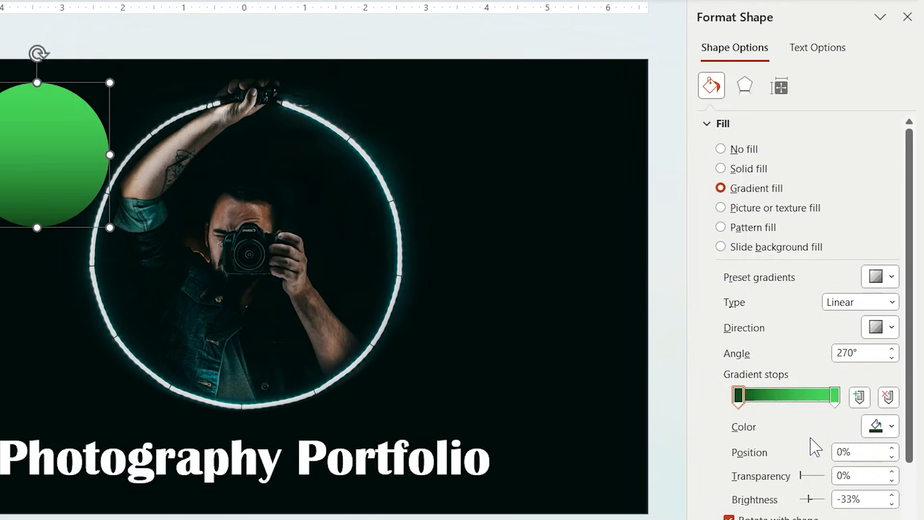
pyautogui.click(890, 426)
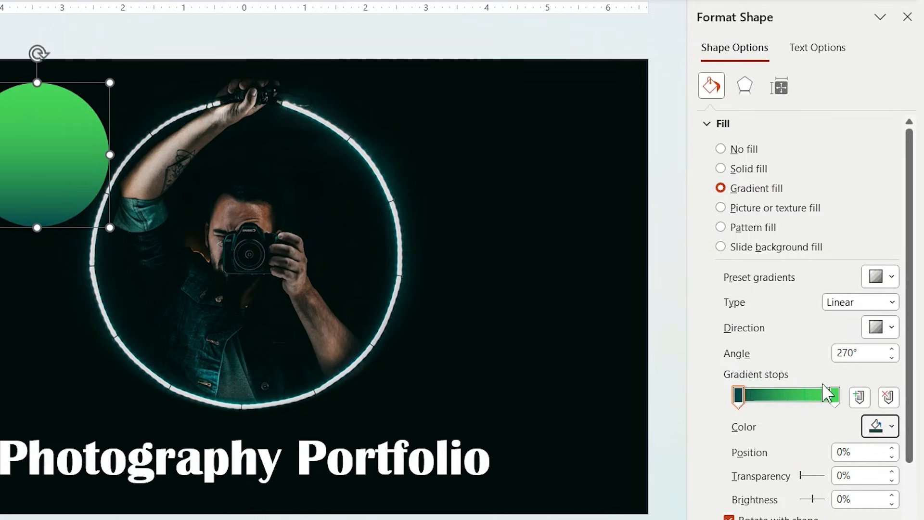
pyautogui.click(876, 426)
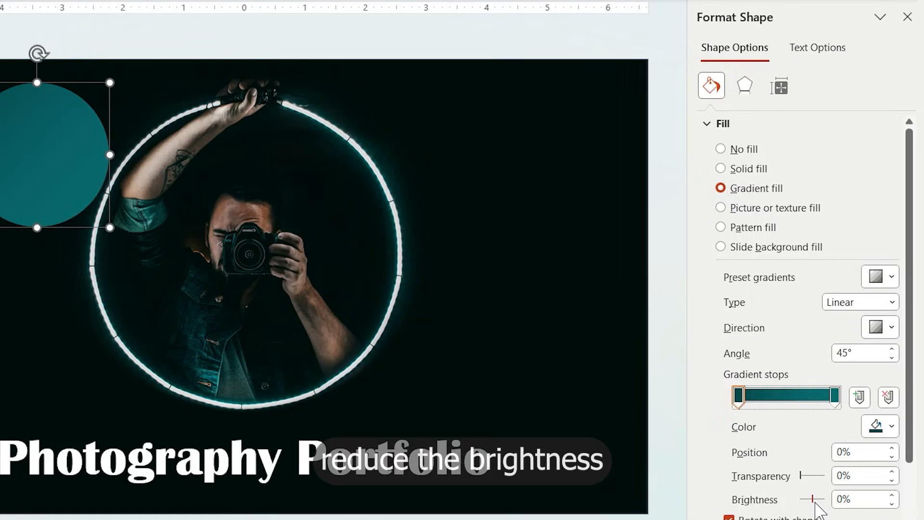
pyautogui.moveTo(829, 500); pyautogui.dragTo(811, 499)
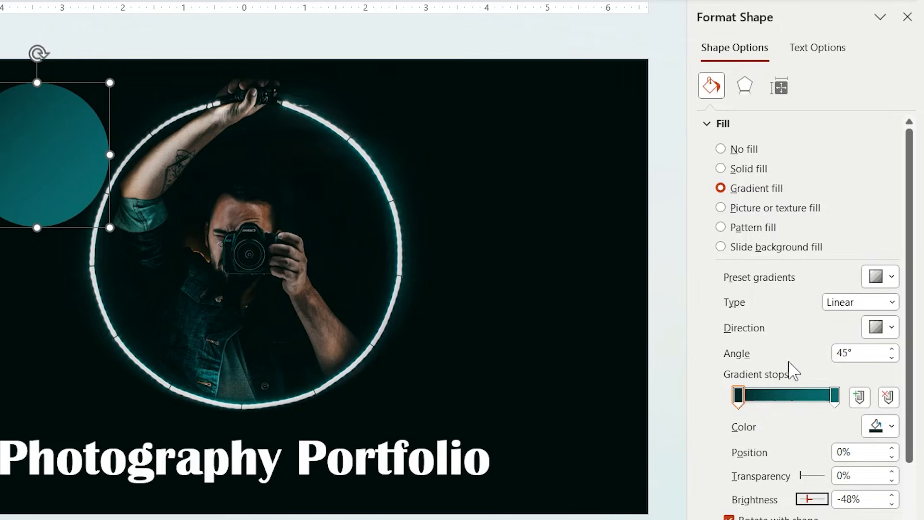
# Give the teal circle an outer shadow preset with increased blur for a glow
pyautogui.click(745, 86)
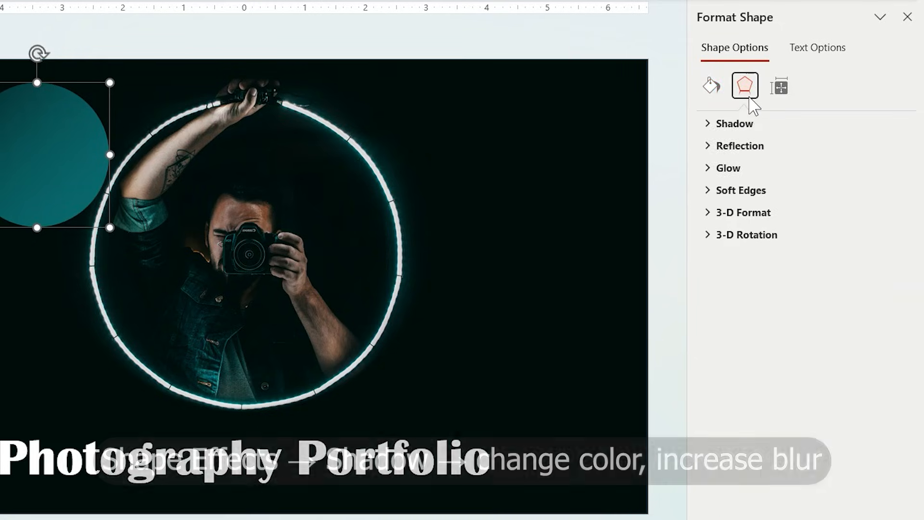
pyautogui.click(733, 123)
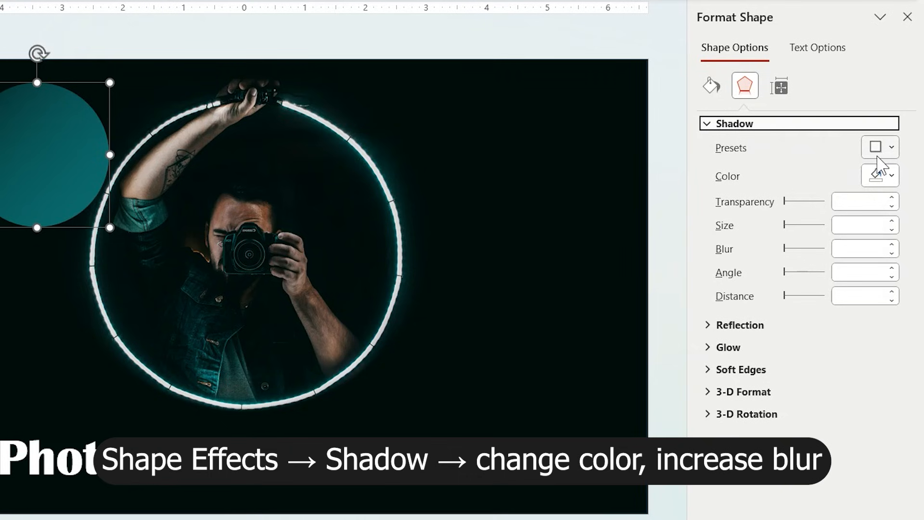
pyautogui.click(892, 147)
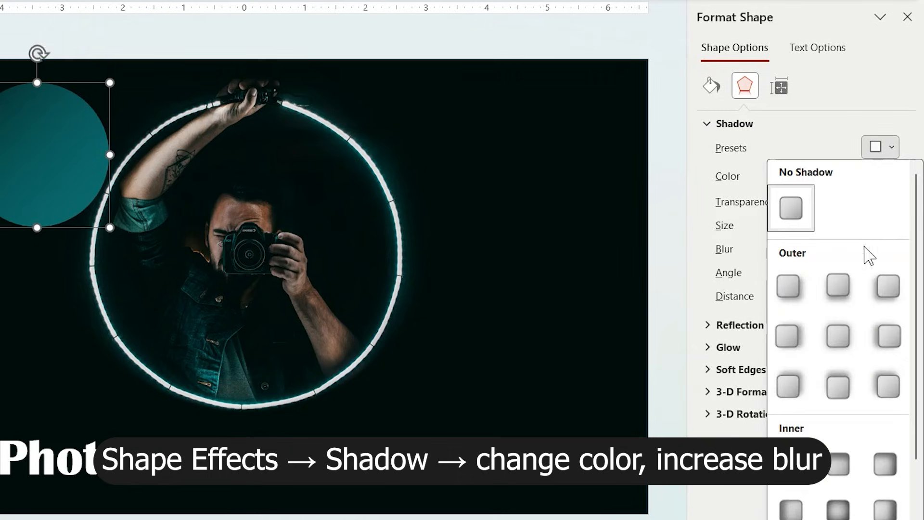
pyautogui.click(878, 176)
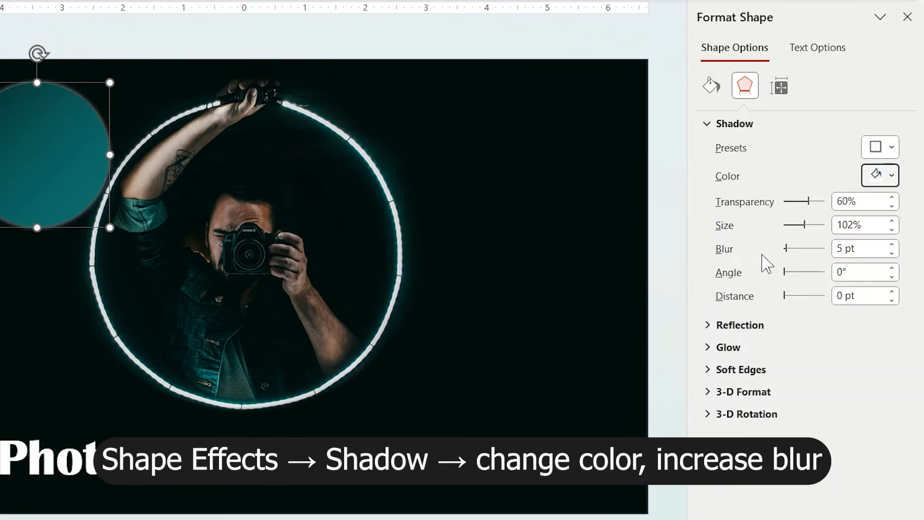
pyautogui.moveTo(785, 248); pyautogui.dragTo(821, 249)
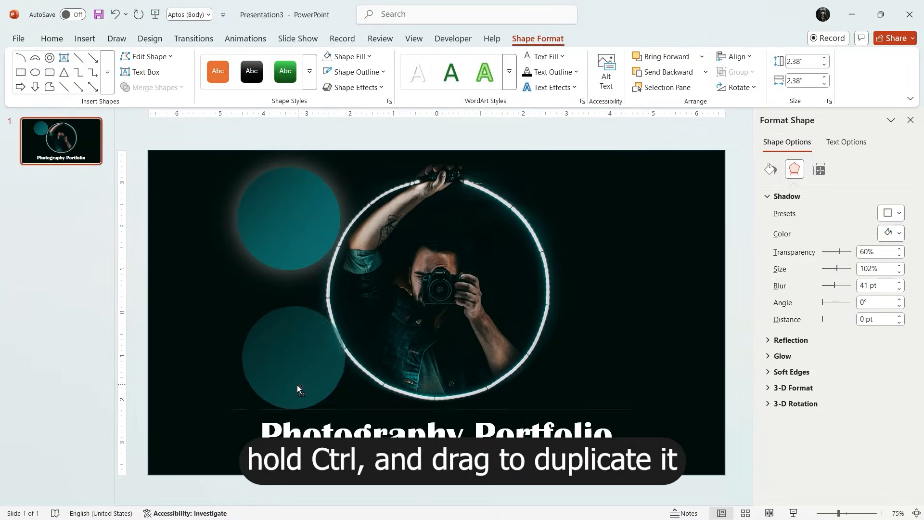
# Place another copy of the glowing teal circle around the ring
pyautogui.click(288, 363)
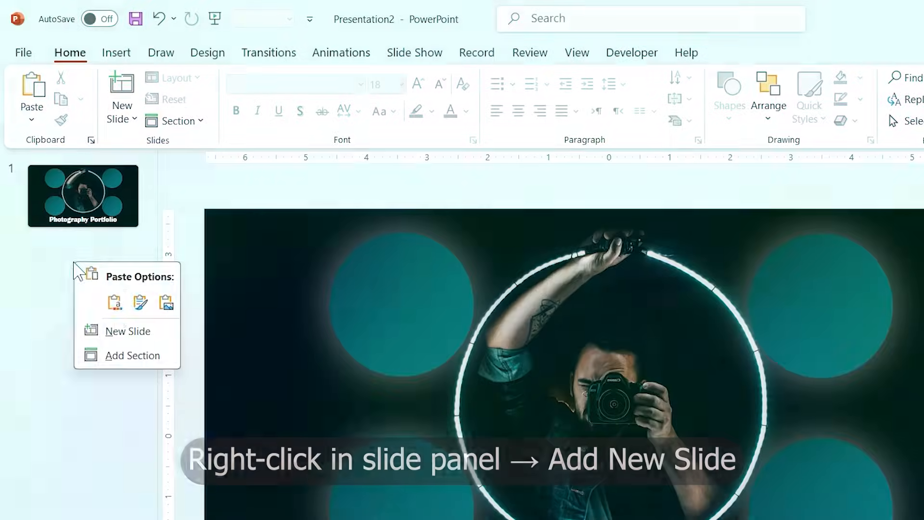
# Add a second slide and type 'About Me' as its title
pyautogui.click(127, 331)
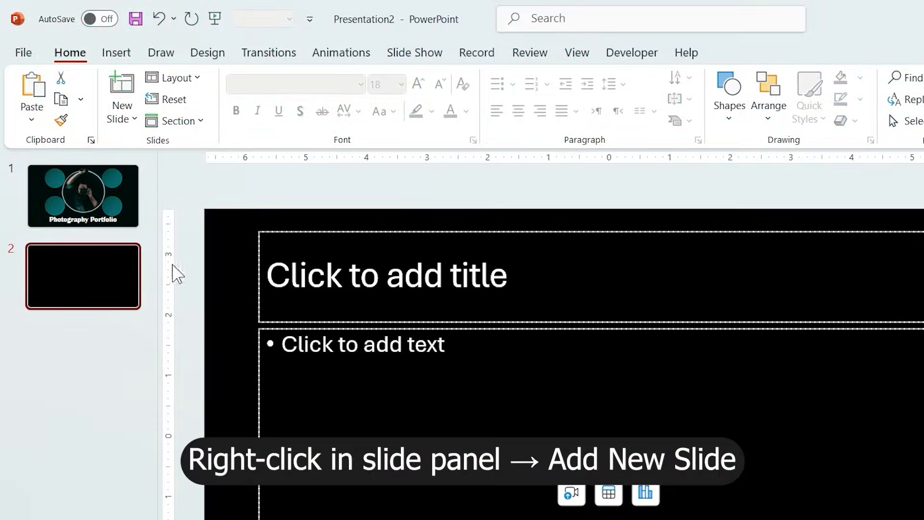
pyautogui.click(363, 344)
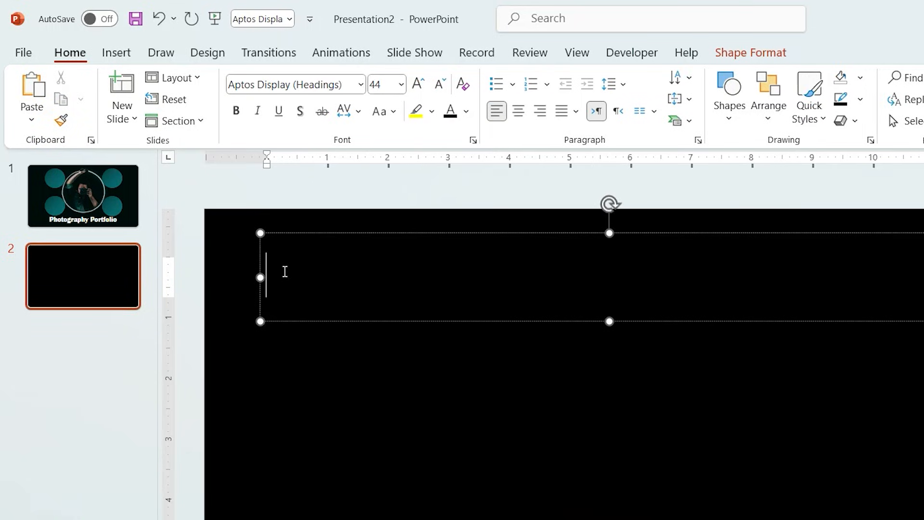
pyautogui.write('About Me')
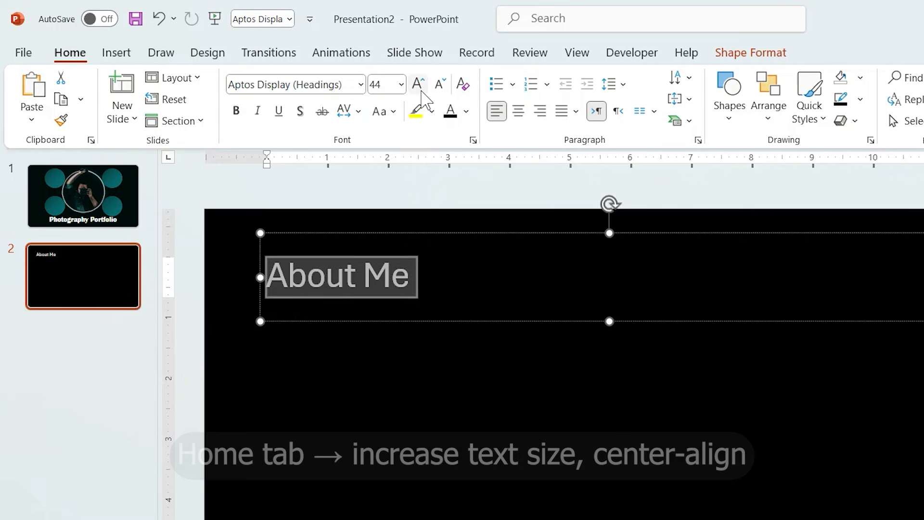
# Enlarge the About Me title with three font-size increases and centre it
pyautogui.click(417, 84)
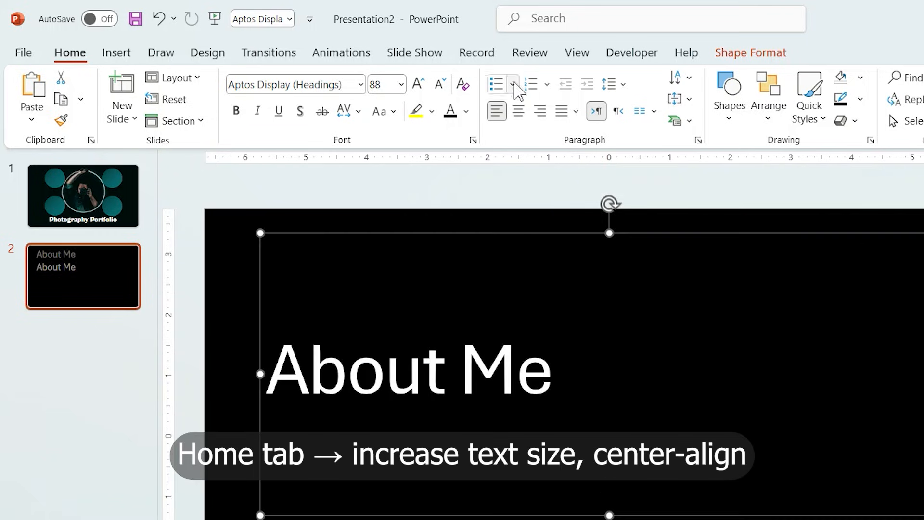
pyautogui.click(418, 84)
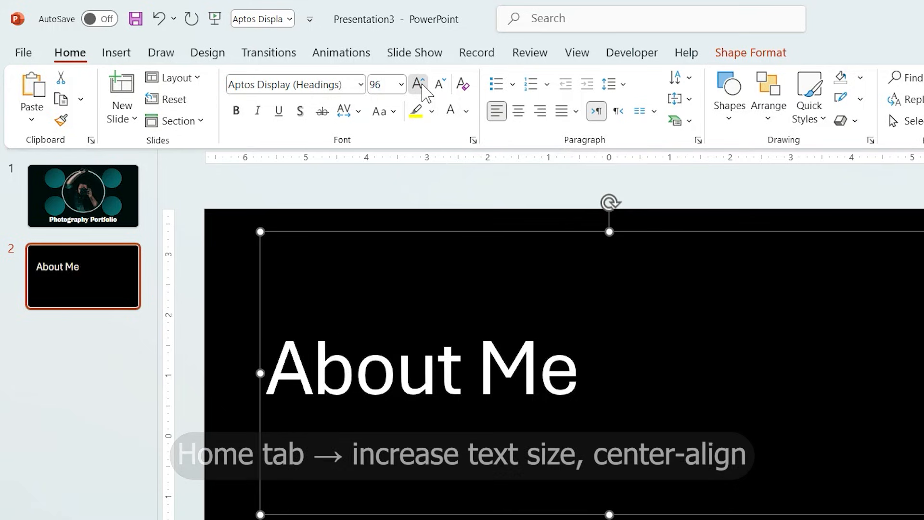
pyautogui.click(417, 84)
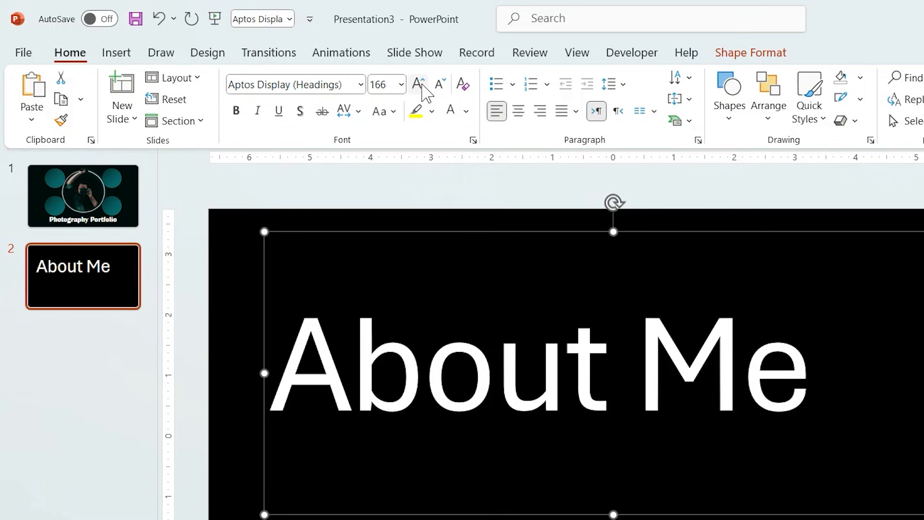
pyautogui.click(518, 110)
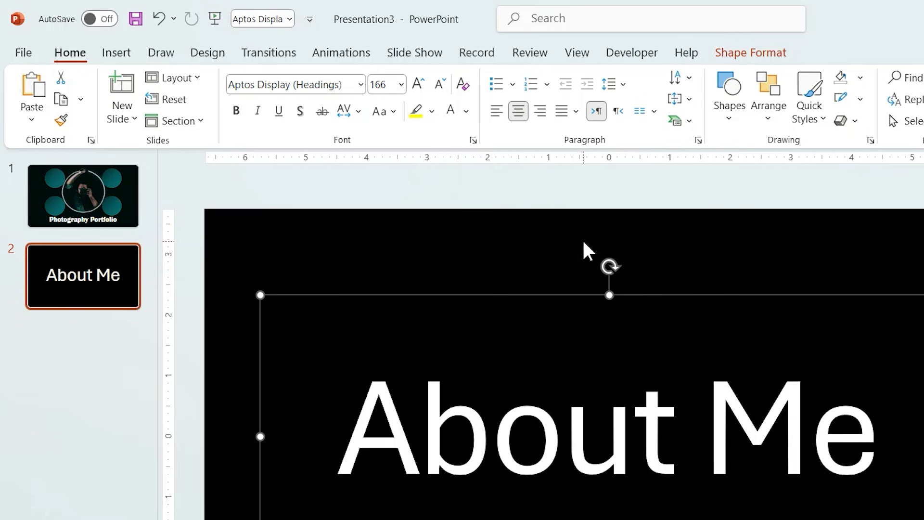
# Apply the Grow/Shrink emphasis animation to the About Me title
pyautogui.click(341, 53)
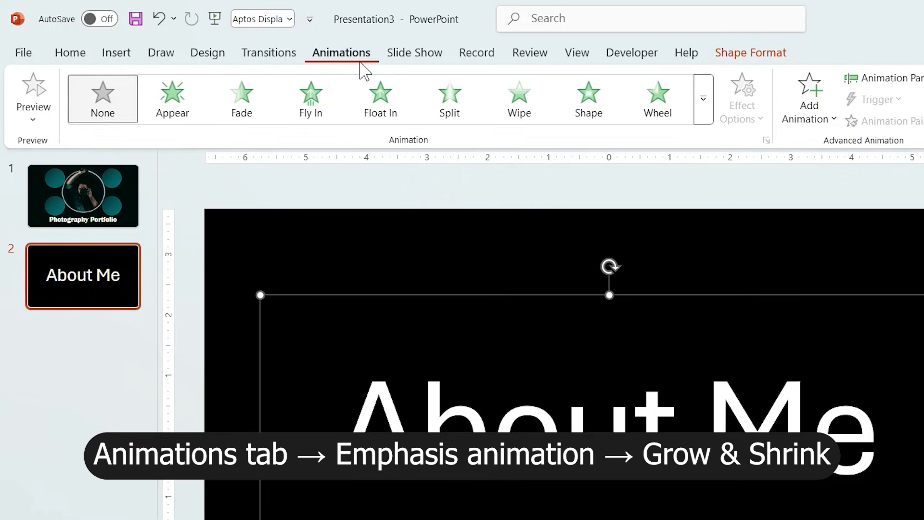
pyautogui.click(703, 98)
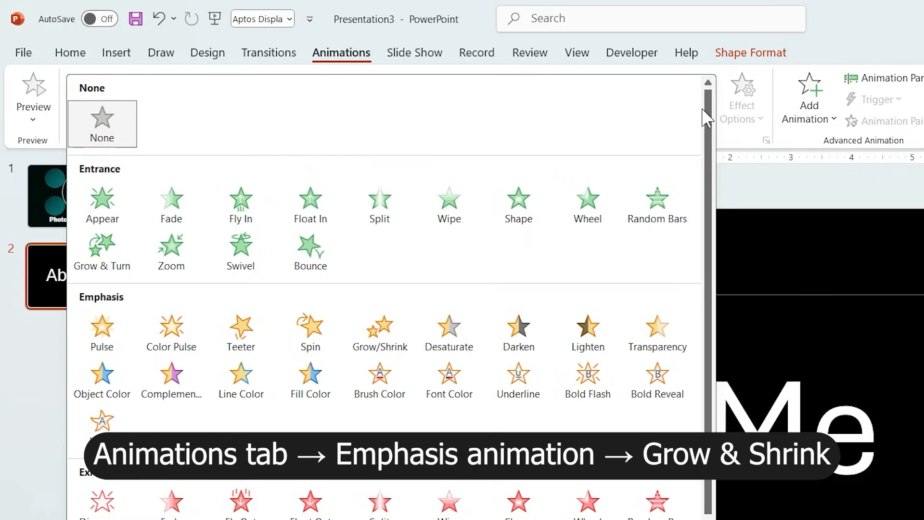
pyautogui.click(381, 332)
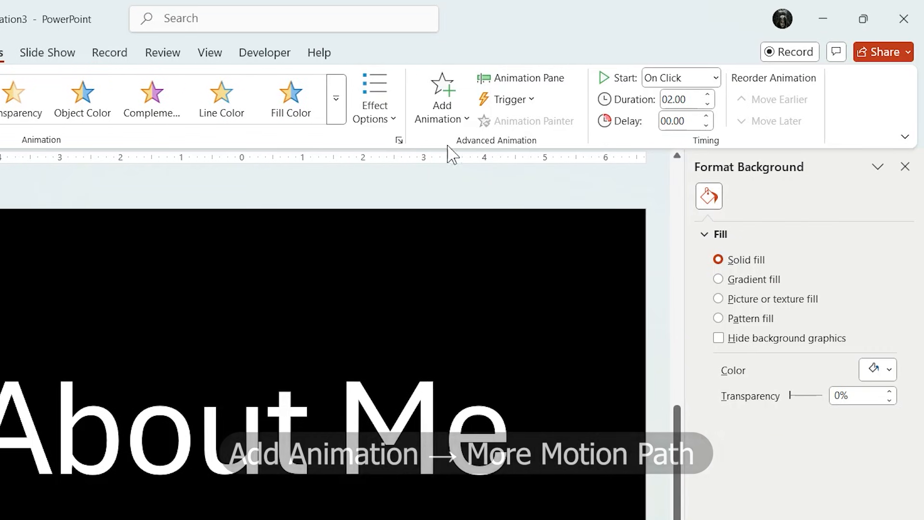
# Add a Diagonal Up Right motion path as the title's second animation
pyautogui.click(441, 97)
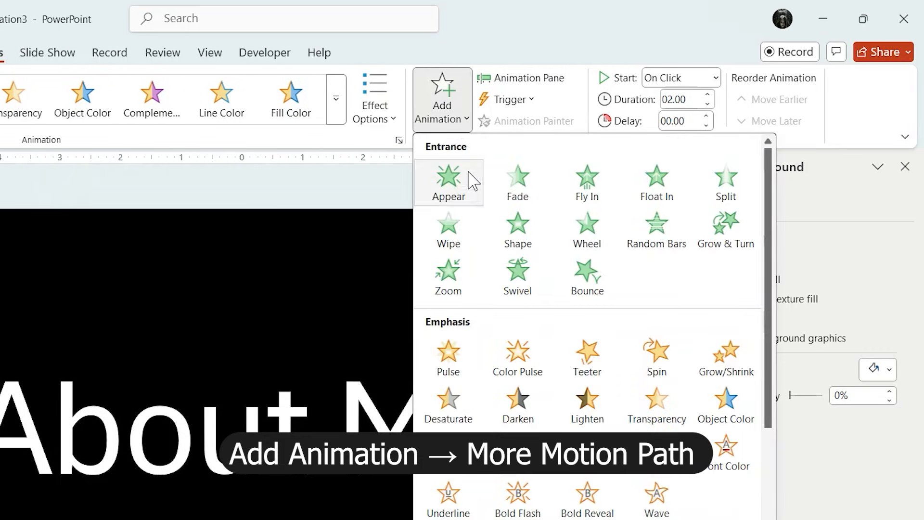
pyautogui.scroll(-3)
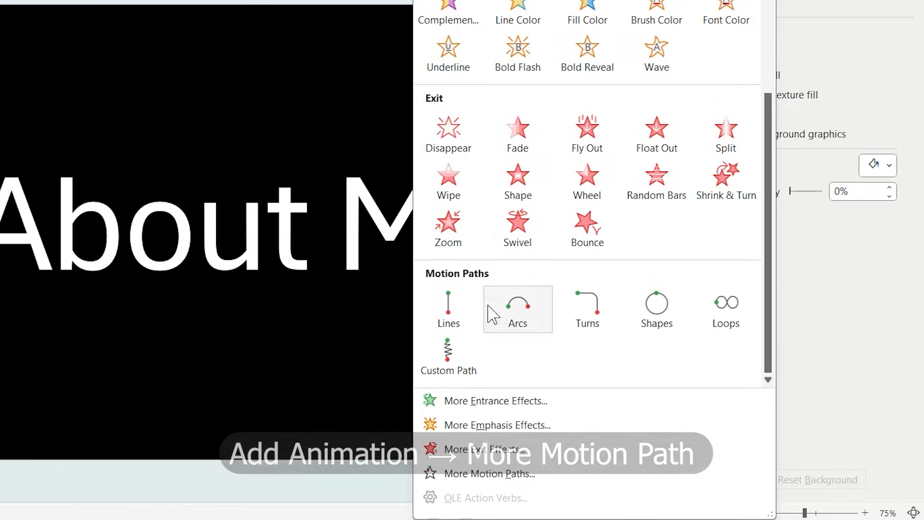
pyautogui.click(489, 473)
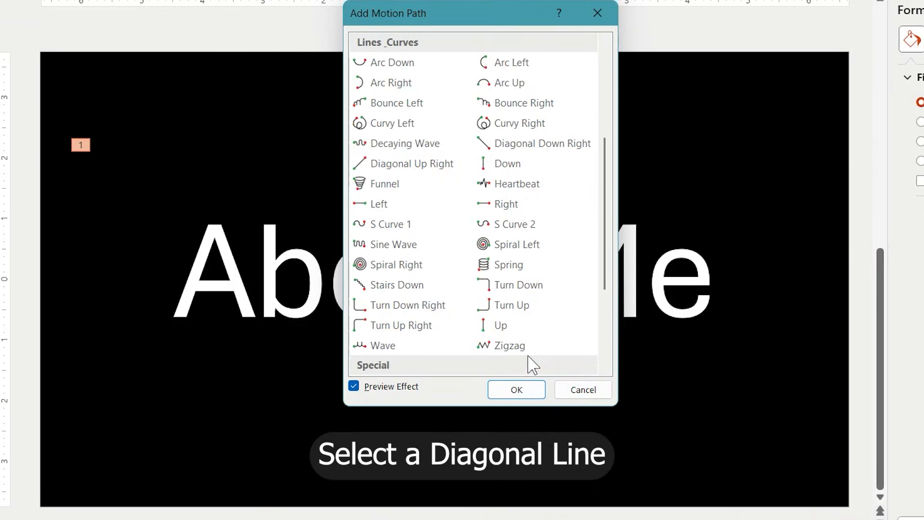
pyautogui.click(410, 164)
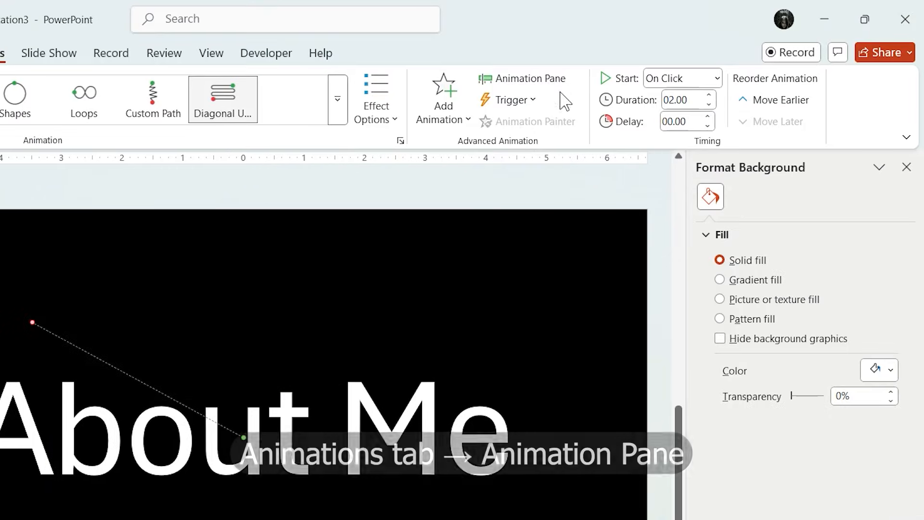
# Give both title animations a 0.50-second delay With Previous and preview them
pyautogui.click(530, 78)
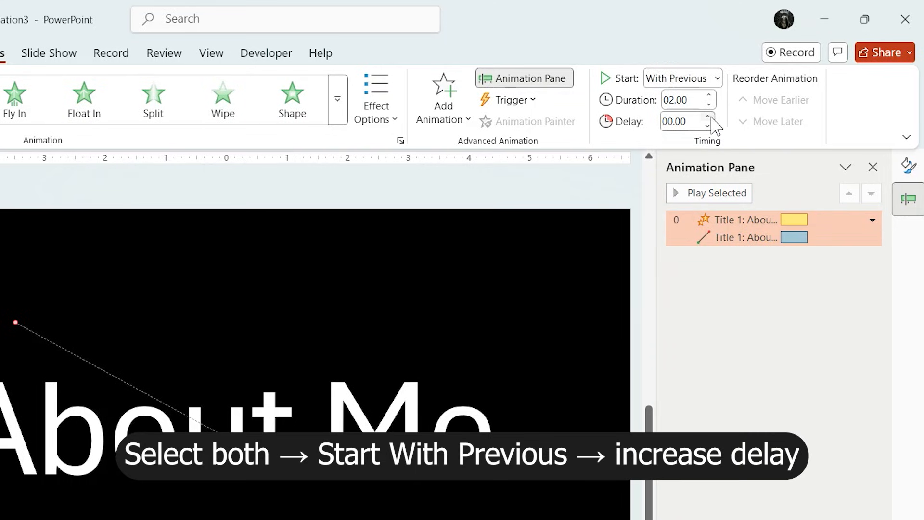
pyautogui.click(709, 117)
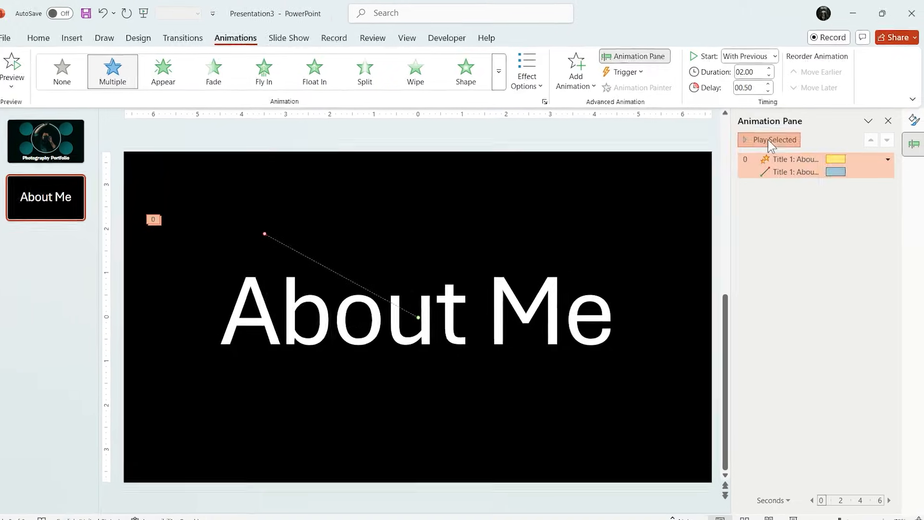
pyautogui.click(774, 140)
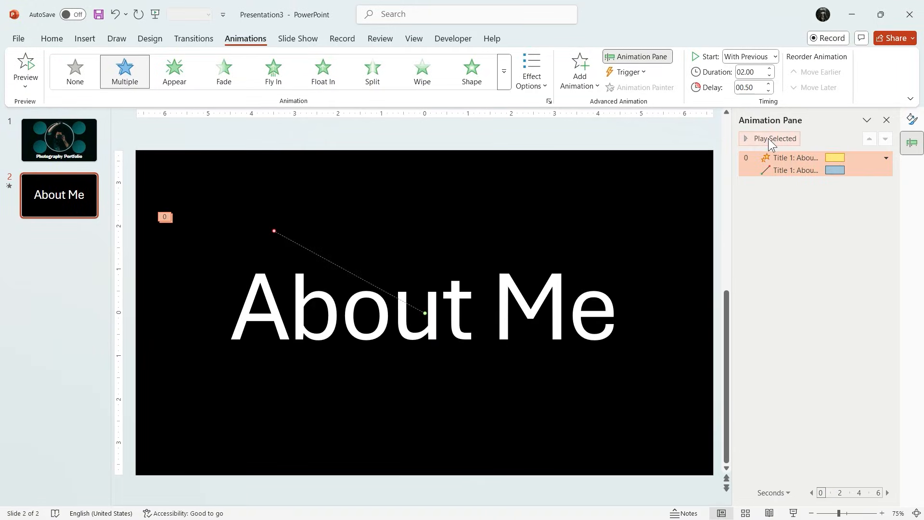
pyautogui.click(774, 138)
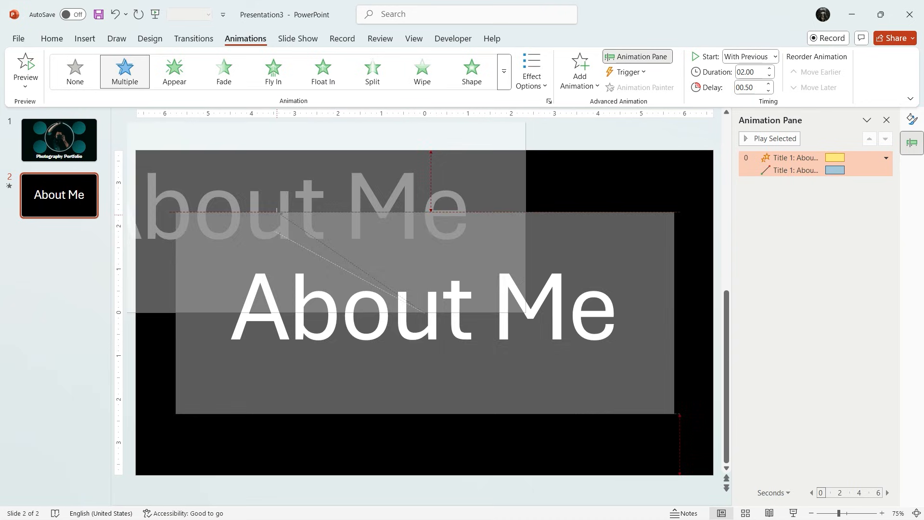
pyautogui.click(769, 138)
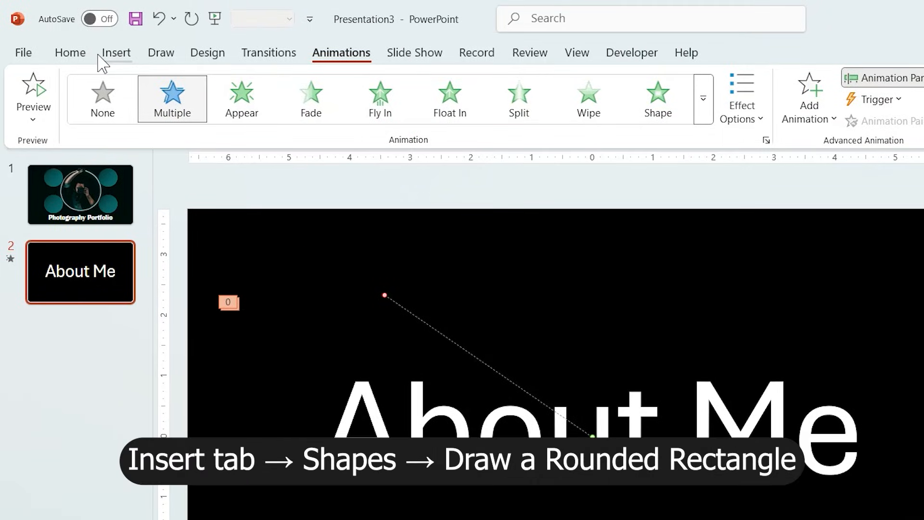
# Draw a wide and a narrow dark green rounded-rectangle card below the About Me title
pyautogui.click(116, 53)
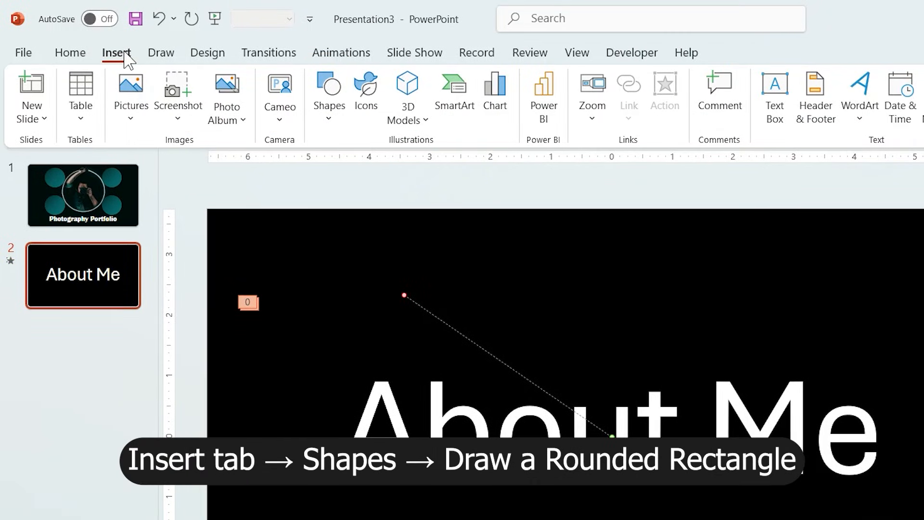
pyautogui.click(329, 98)
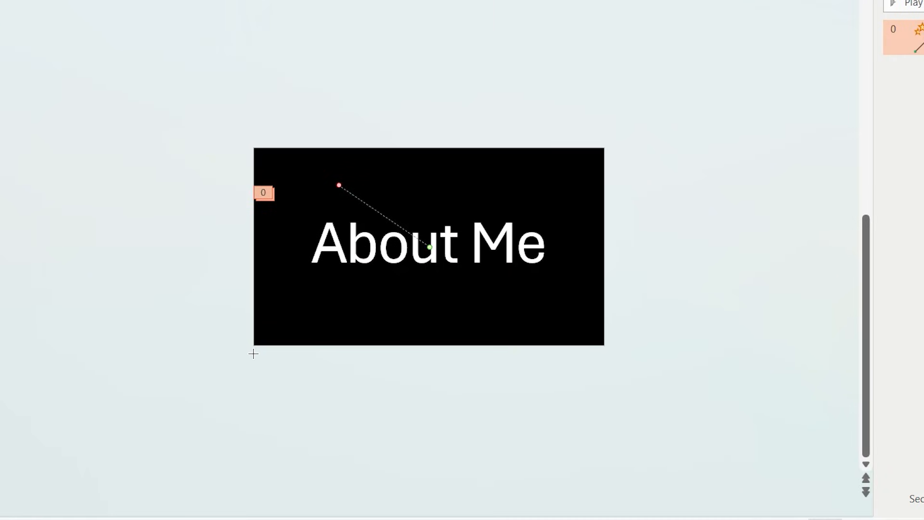
pyautogui.moveTo(254, 354); pyautogui.dragTo(460, 475)
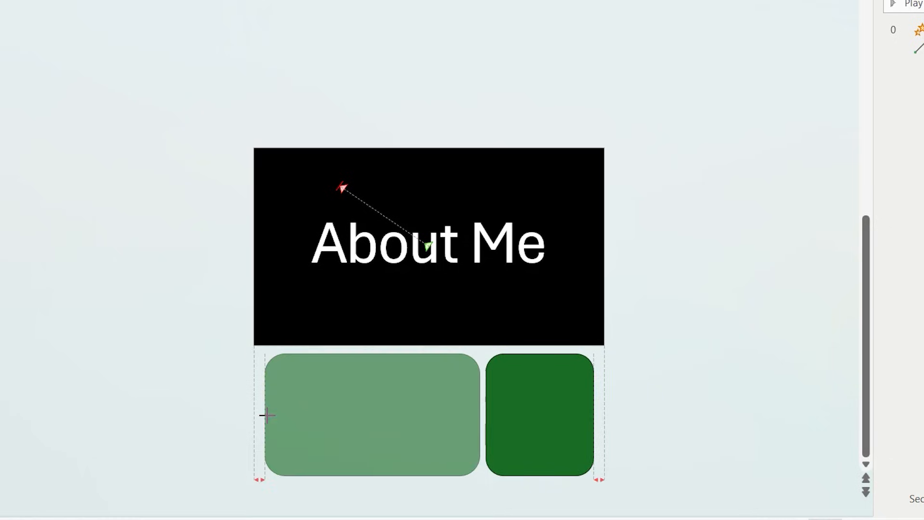
pyautogui.click(910, 47)
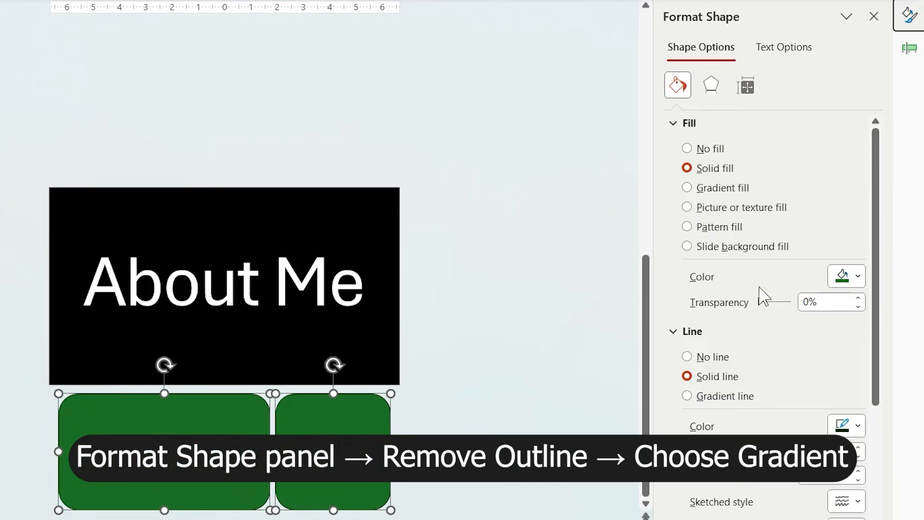
# Set the cards to no outline and a gradient fill, moving one stop and brightening another
pyautogui.click(687, 356)
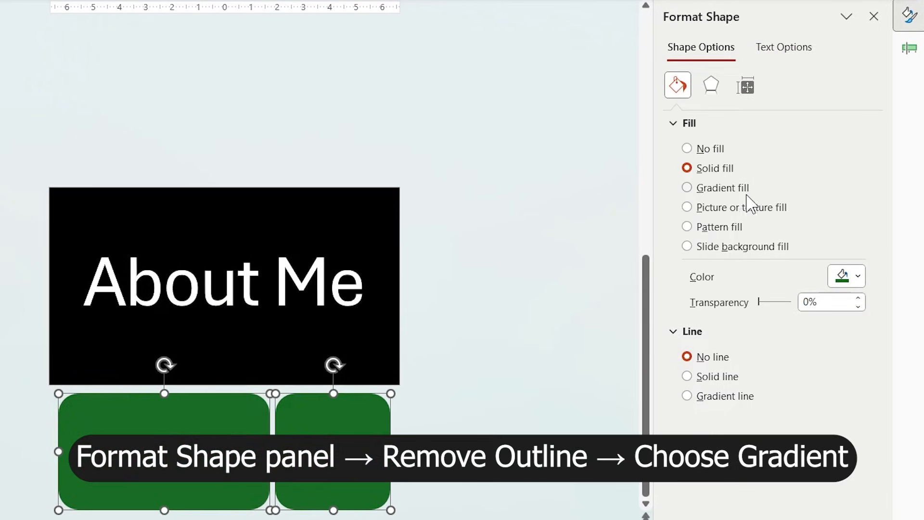
pyautogui.click(687, 187)
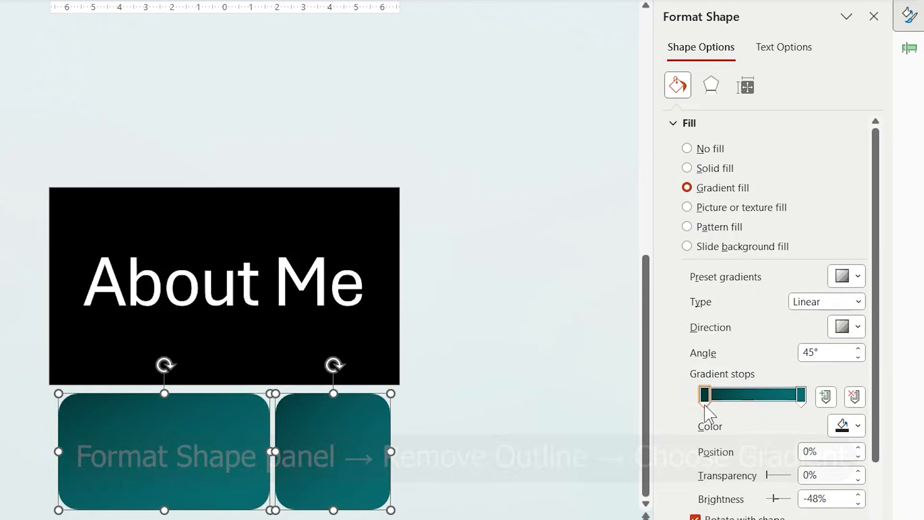
pyautogui.moveTo(704, 394); pyautogui.dragTo(759, 394)
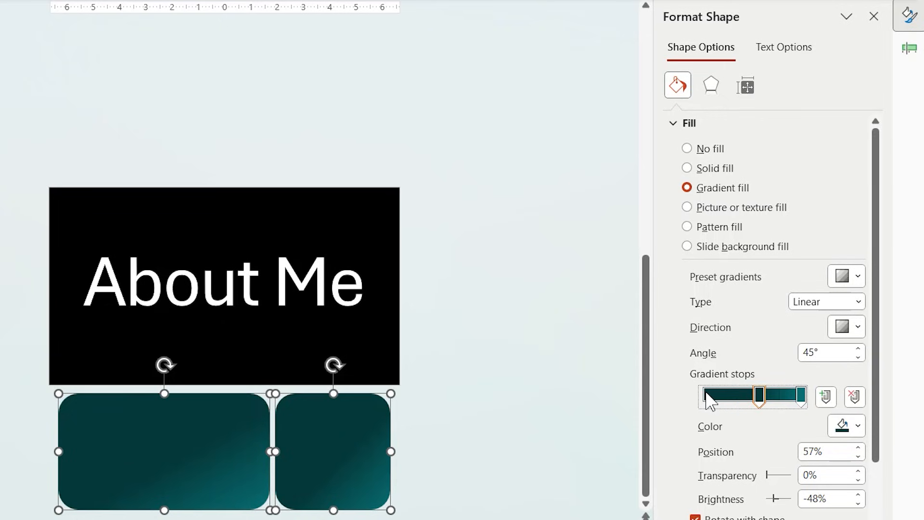
pyautogui.click(856, 426)
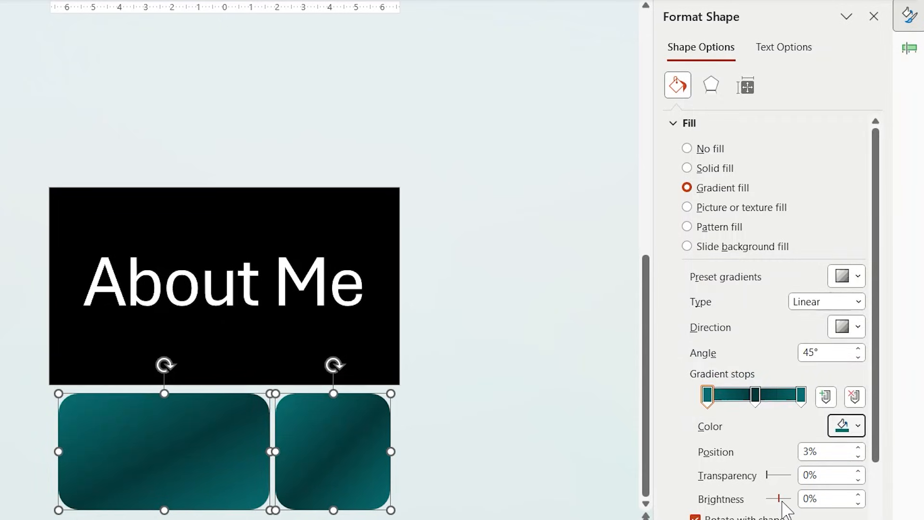
pyautogui.moveTo(777, 498); pyautogui.dragTo(781, 498)
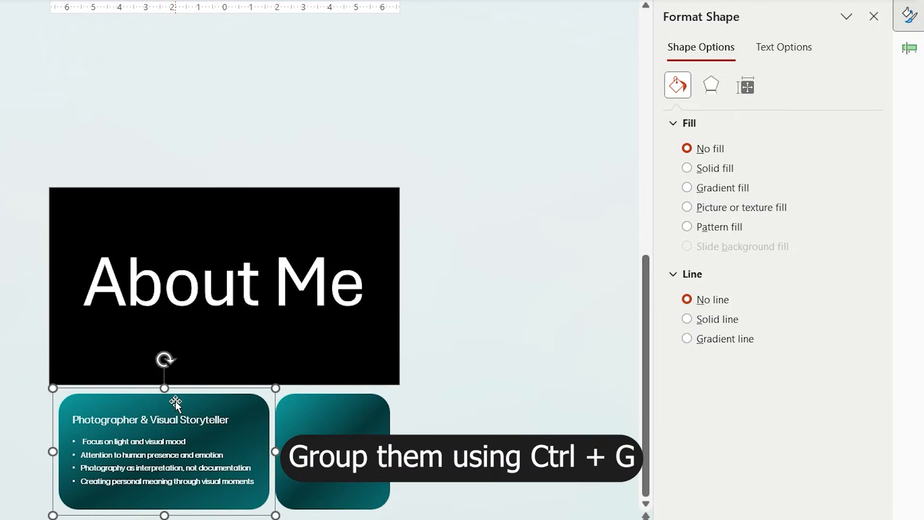
# Add an outer shadow with a widened blur to the large Photographer card
pyautogui.click(687, 188)
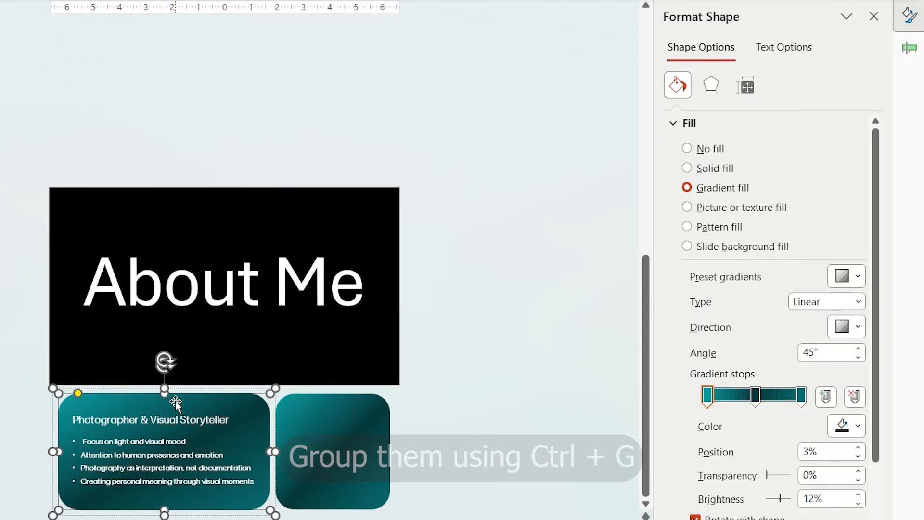
pyautogui.click(711, 85)
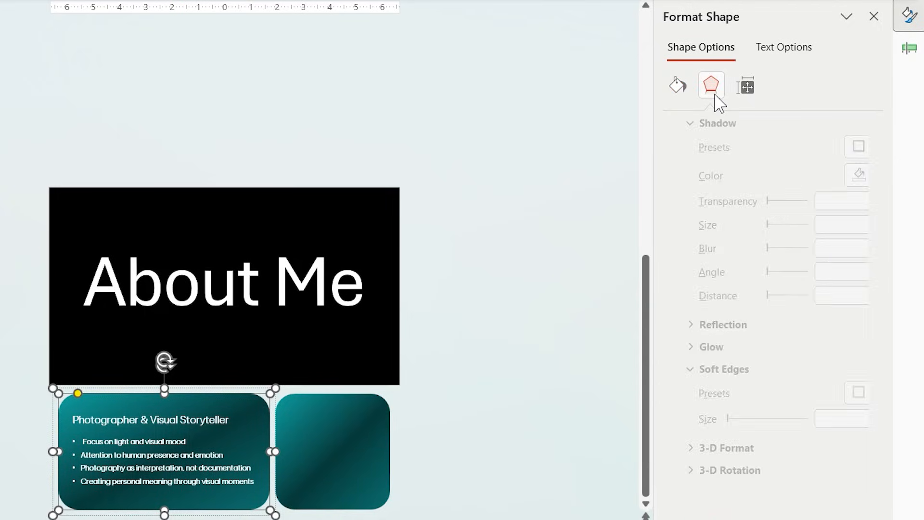
pyautogui.click(846, 147)
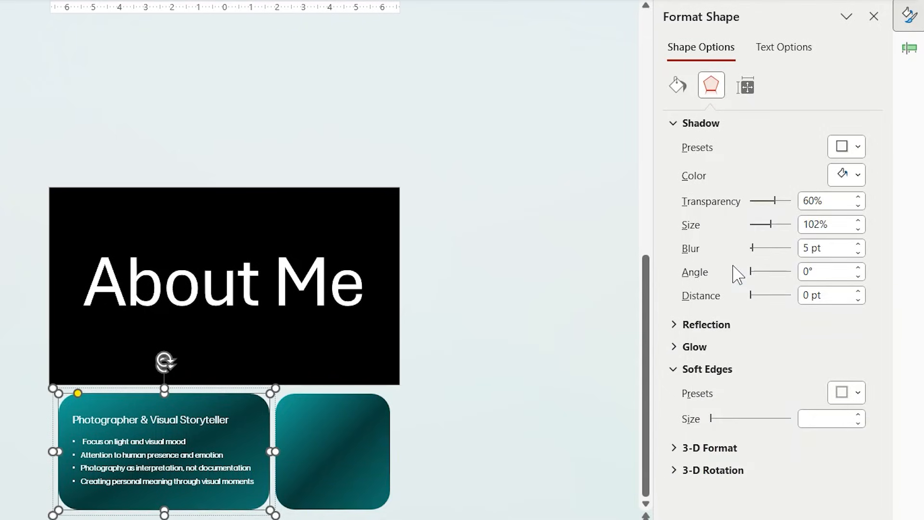
pyautogui.moveTo(755, 248); pyautogui.dragTo(769, 248)
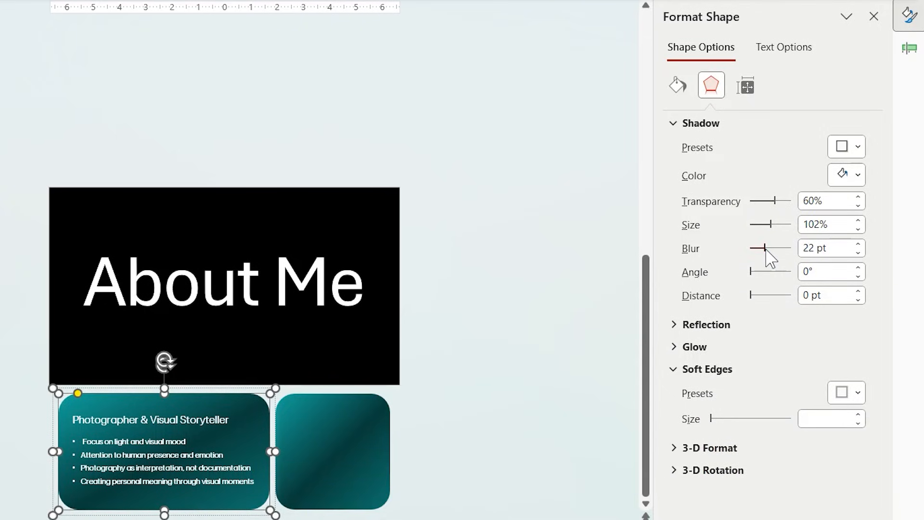
pyautogui.moveTo(767, 248); pyautogui.dragTo(787, 247)
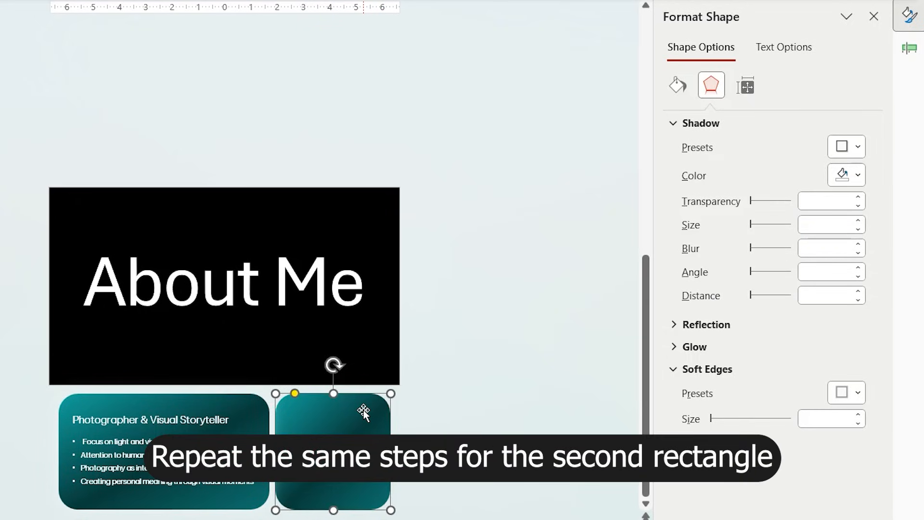
# Increase the shadow blur on the small right-hand card
pyautogui.click(843, 147)
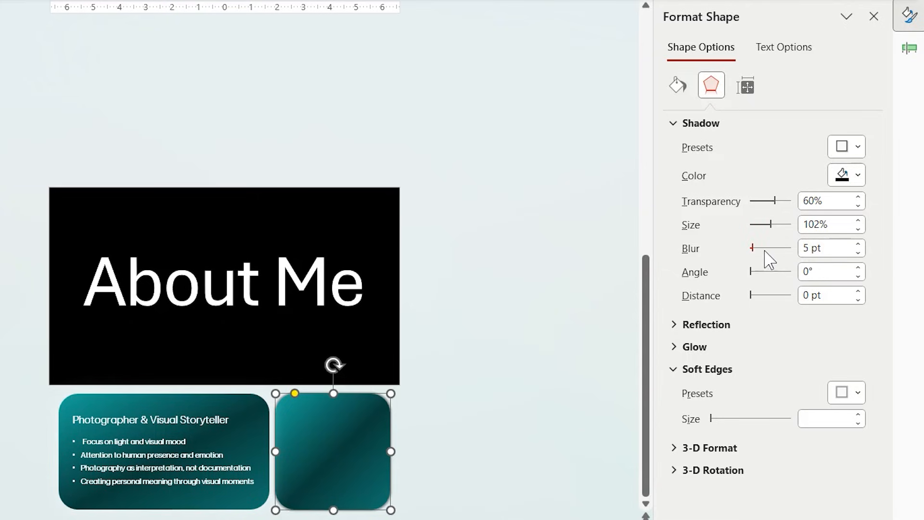
pyautogui.moveTo(752, 247); pyautogui.dragTo(765, 248)
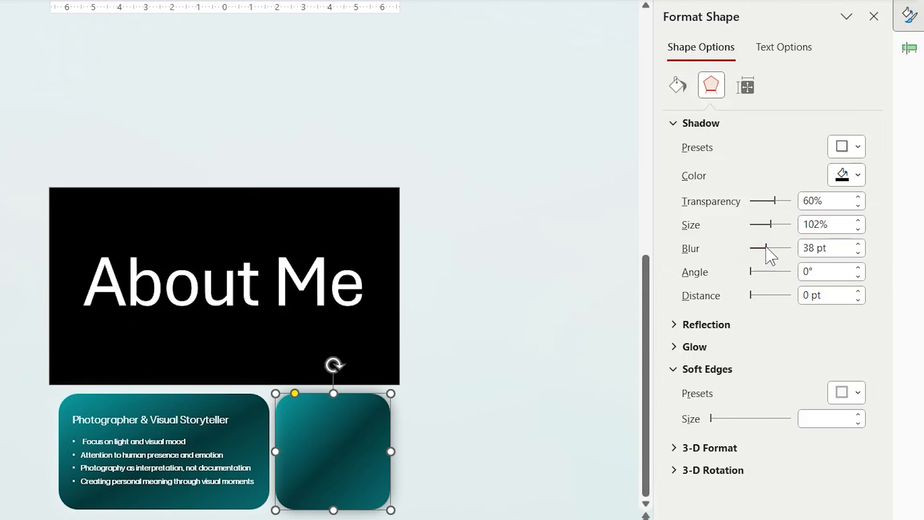
pyautogui.moveTo(764, 247); pyautogui.dragTo(778, 247)
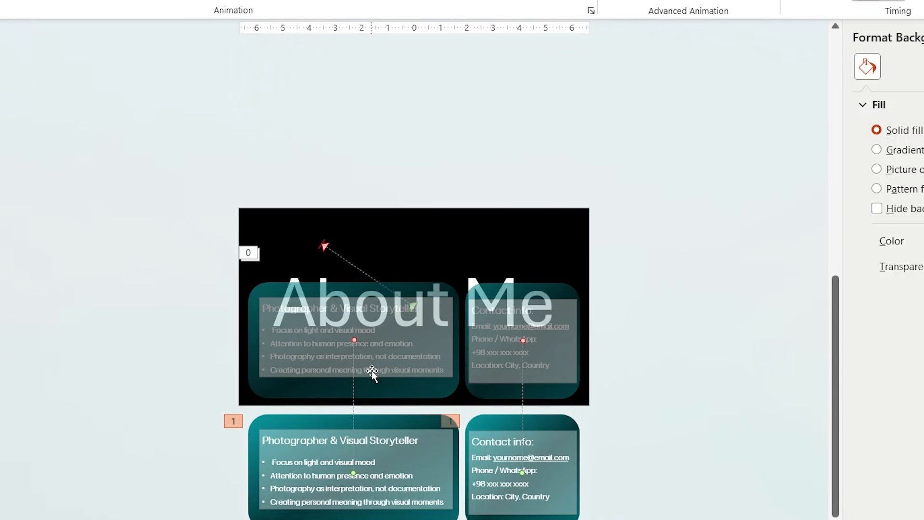
# Open the Animation Pane listing the title effects and card motion animations
pyautogui.click(908, 68)
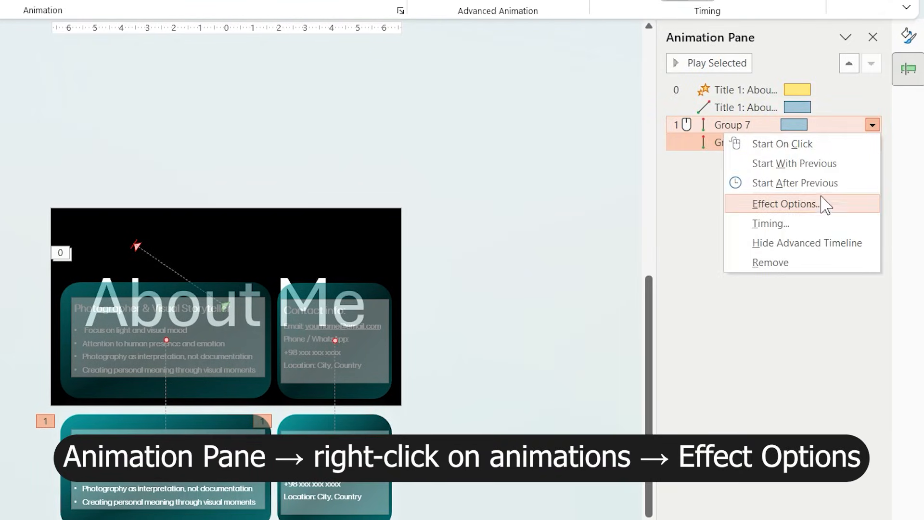
# Set the card motion path to a longer bounce end, less smooth start, With Previous
pyautogui.click(785, 203)
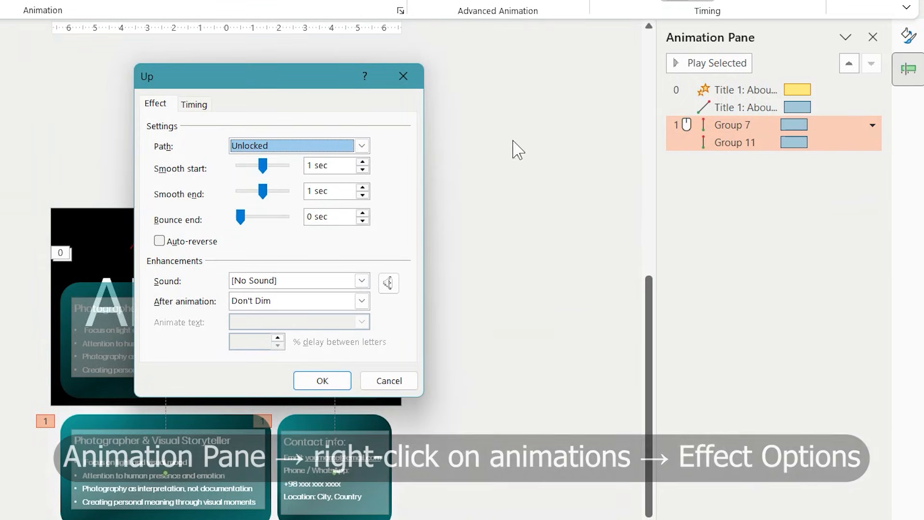
pyautogui.moveTo(241, 216); pyautogui.dragTo(264, 216)
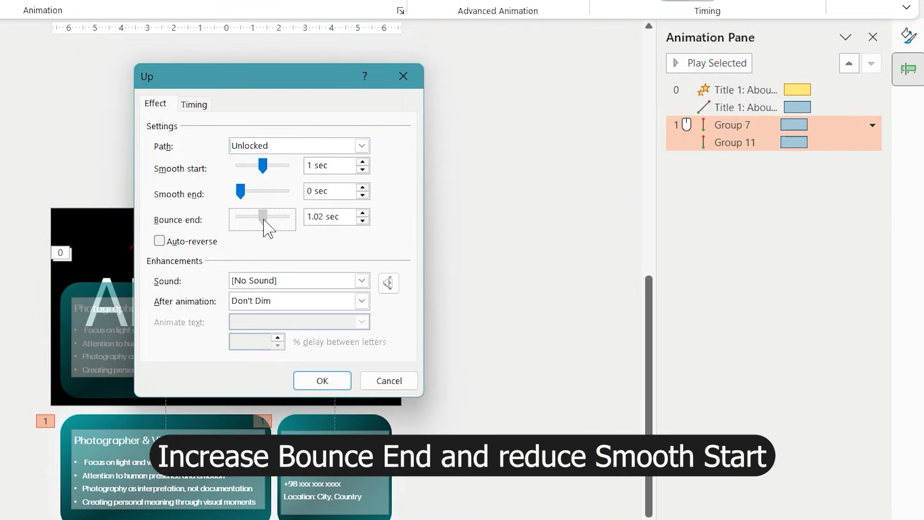
pyautogui.moveTo(278, 165); pyautogui.dragTo(262, 165)
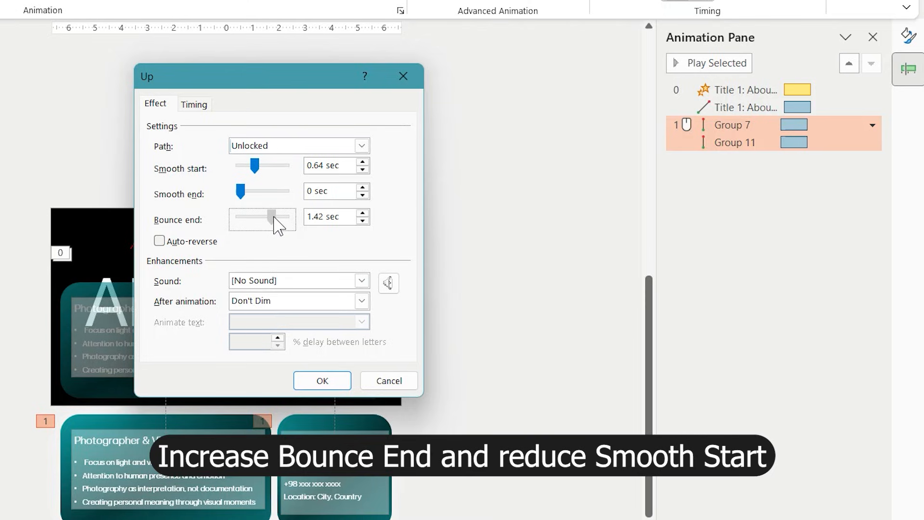
pyautogui.moveTo(272, 220); pyautogui.dragTo(268, 217)
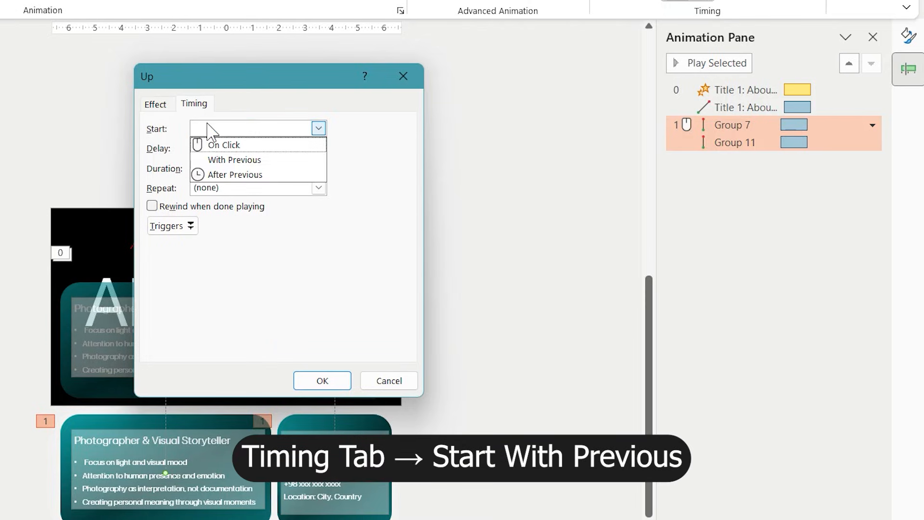
pyautogui.click(235, 159)
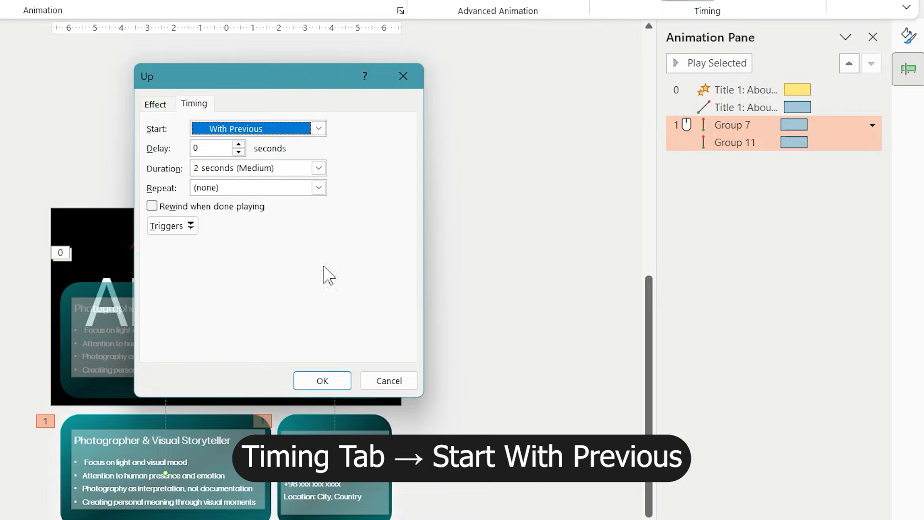
pyautogui.click(322, 380)
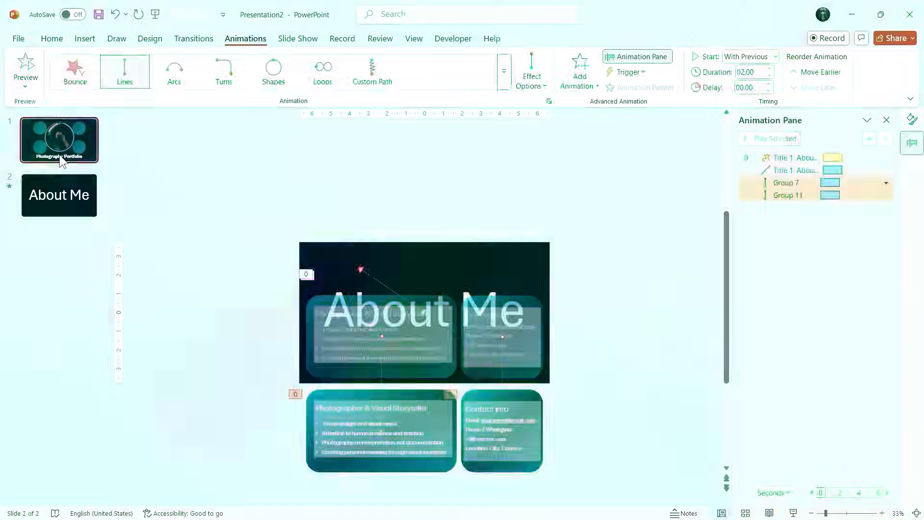
# Insert an About Me Slide Zoom on slide 1 and move it onto the top-left circle
pyautogui.click(59, 140)
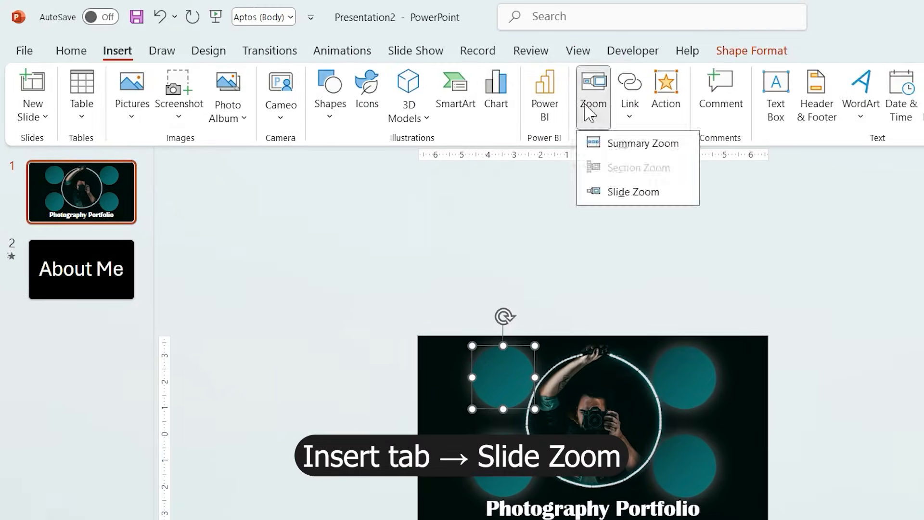
pyautogui.click(633, 192)
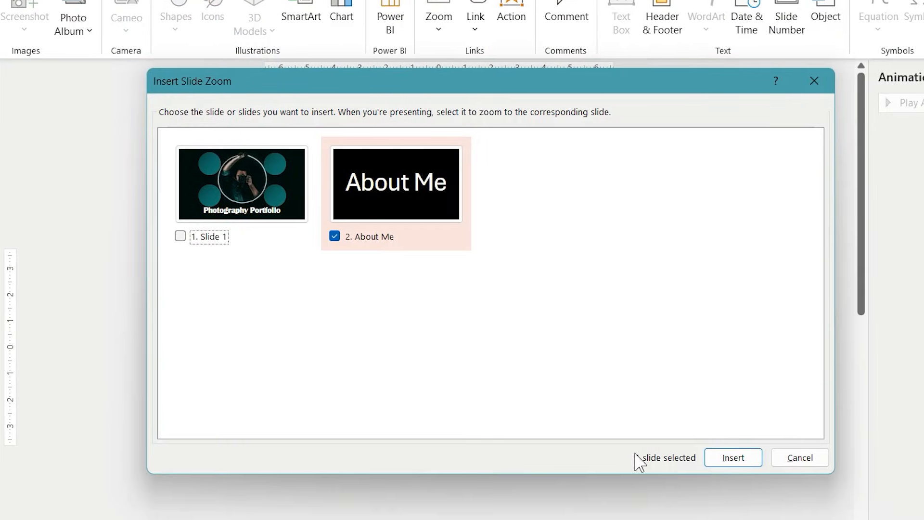
pyautogui.click(733, 458)
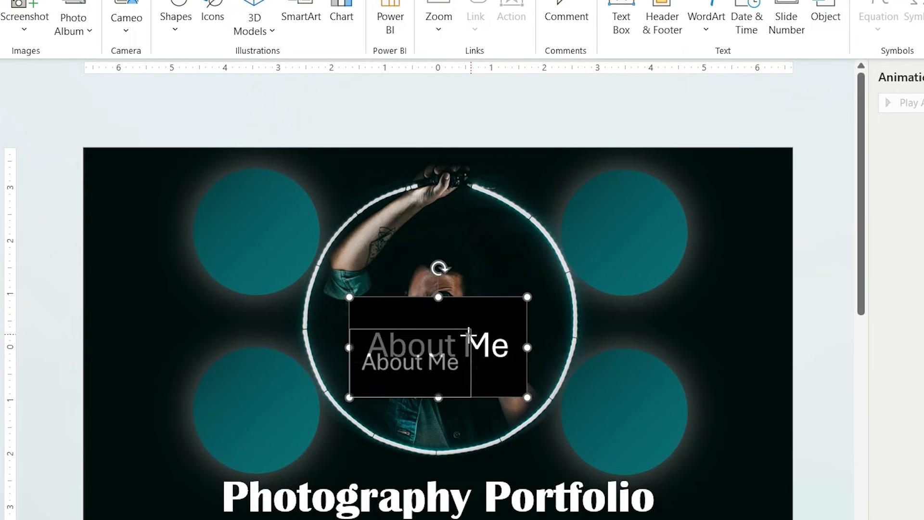
pyautogui.moveTo(438, 346); pyautogui.dragTo(256, 231)
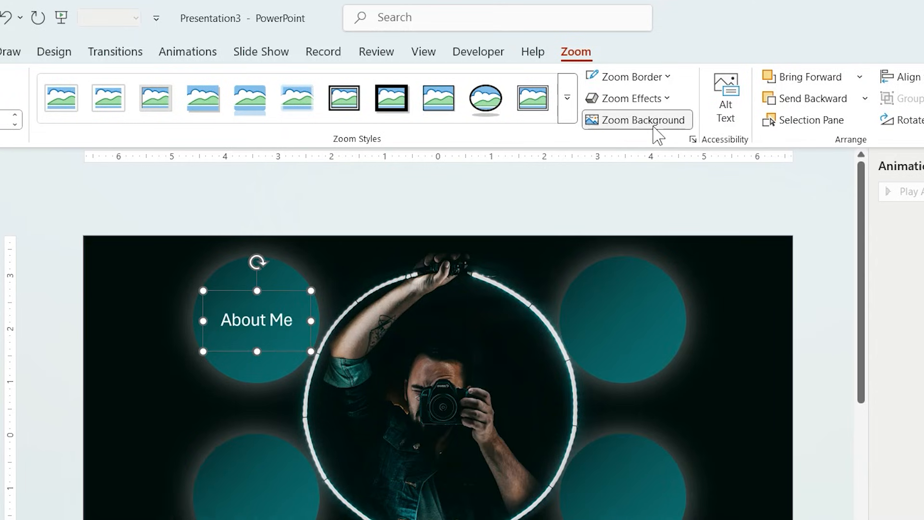
# Turn on Zoom Background for the About Me zoom on the title slide
pyautogui.click(64, 76)
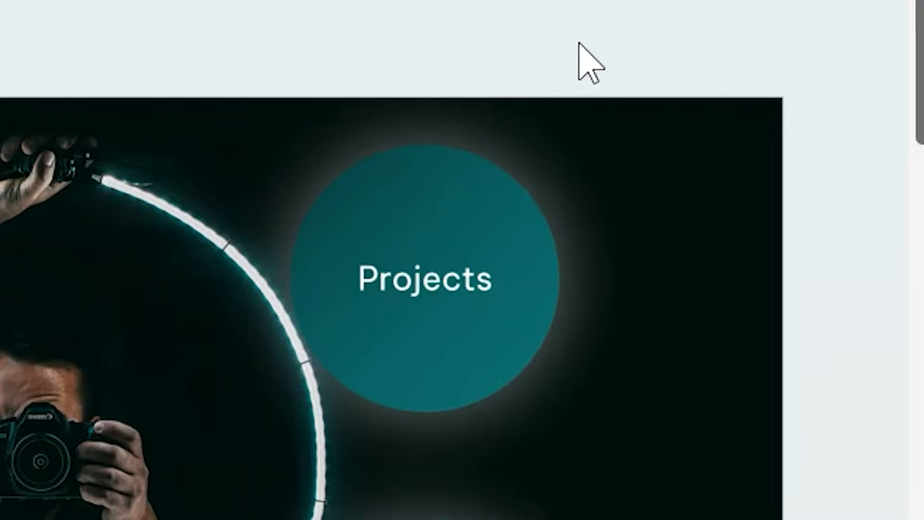
pyautogui.scroll(-3)
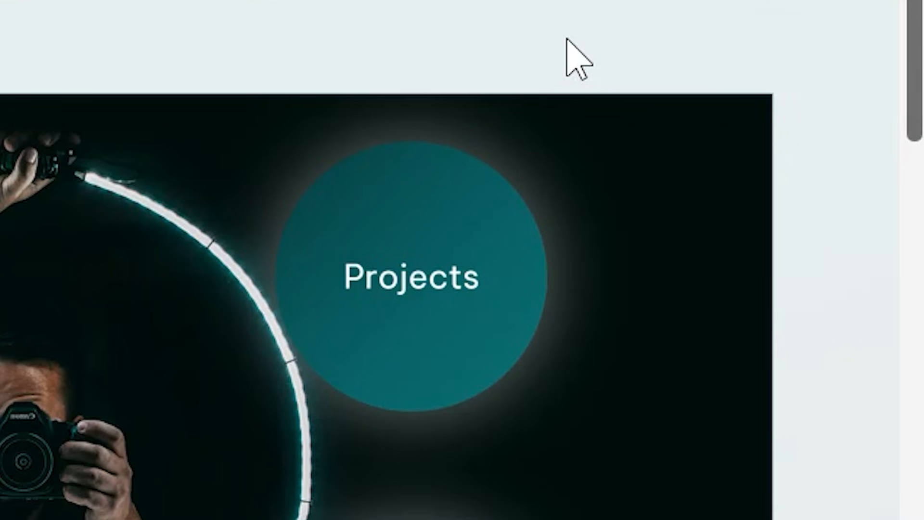